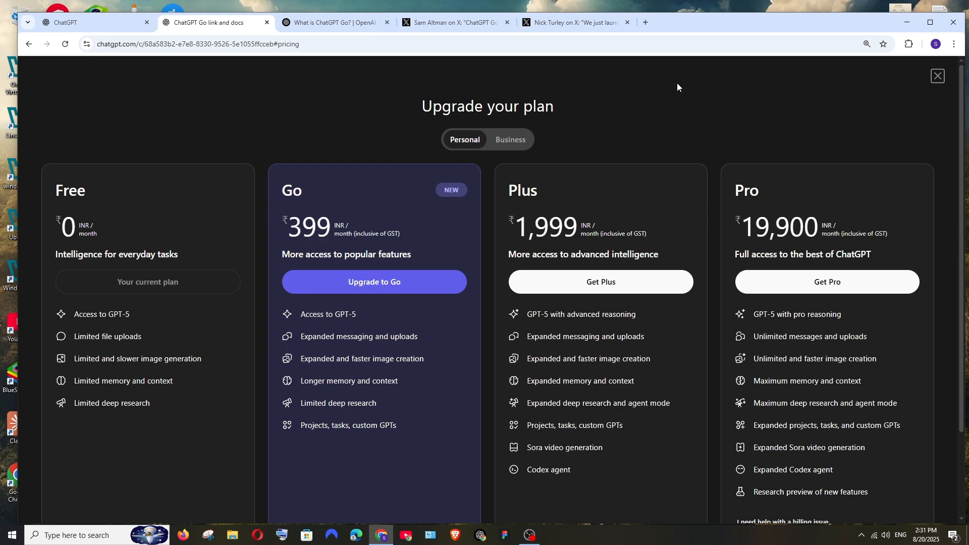
pyautogui.moveTo(311, 189)
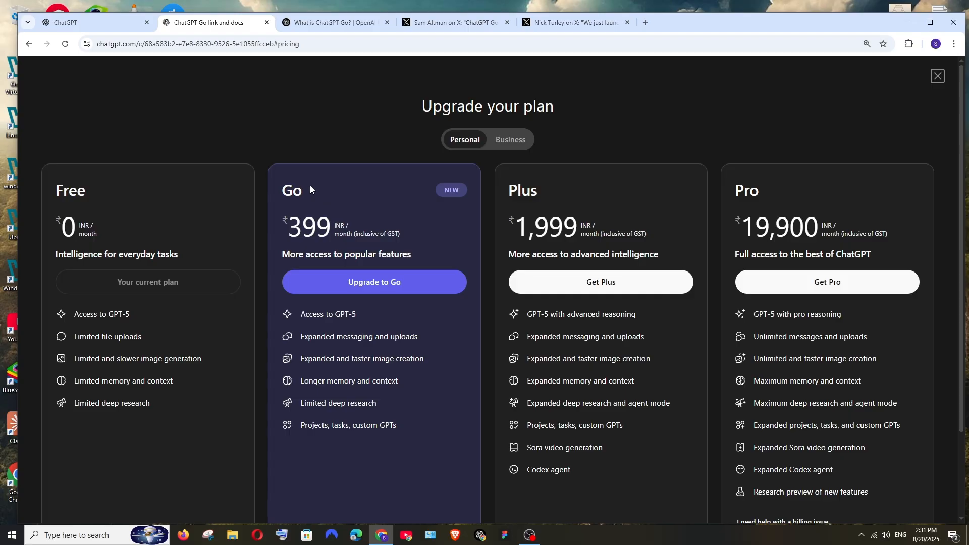
pyautogui.moveTo(227, 187)
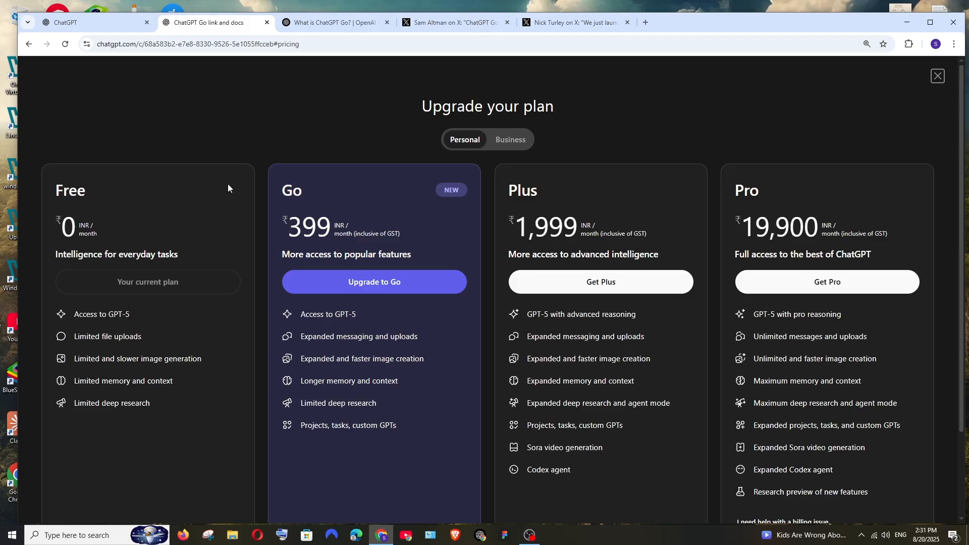
pyautogui.moveTo(567, 187)
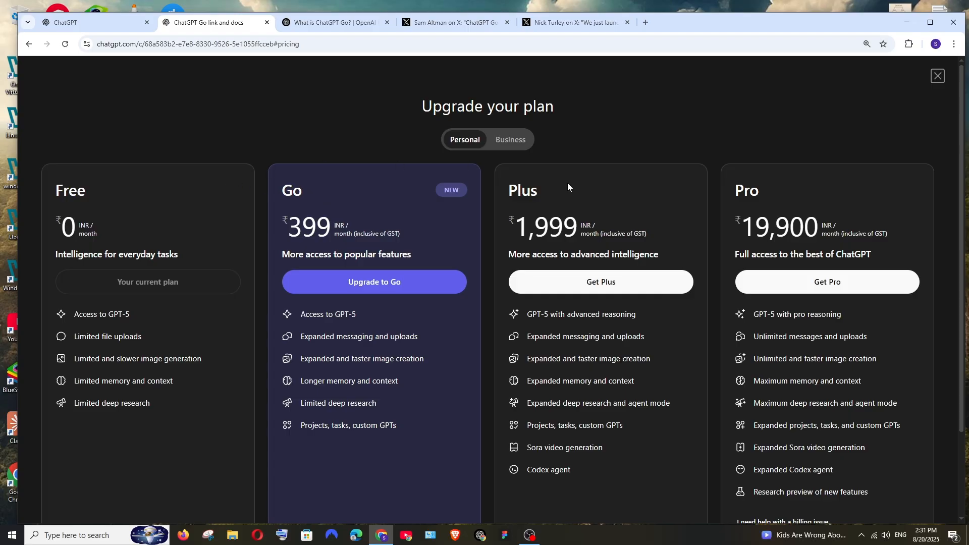
pyautogui.moveTo(531, 111)
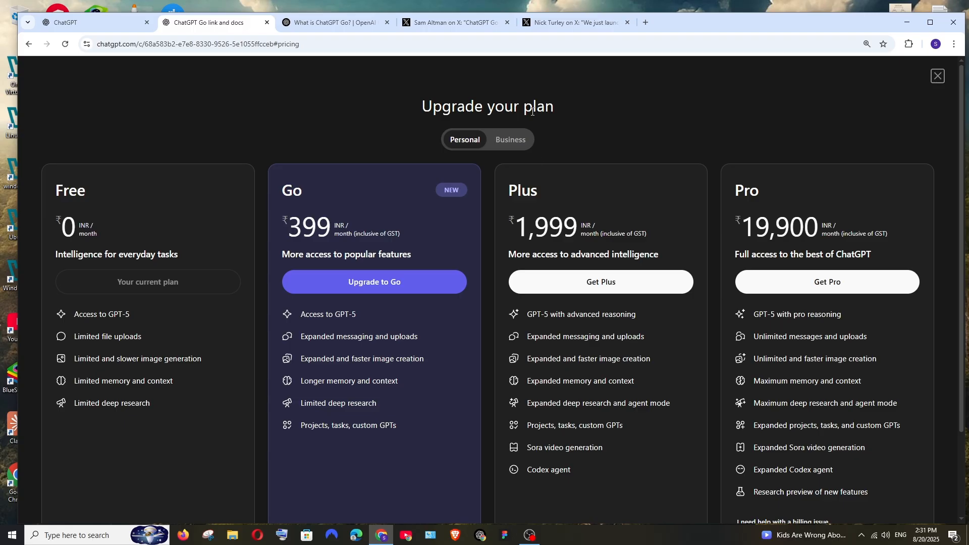
pyautogui.moveTo(574, 97)
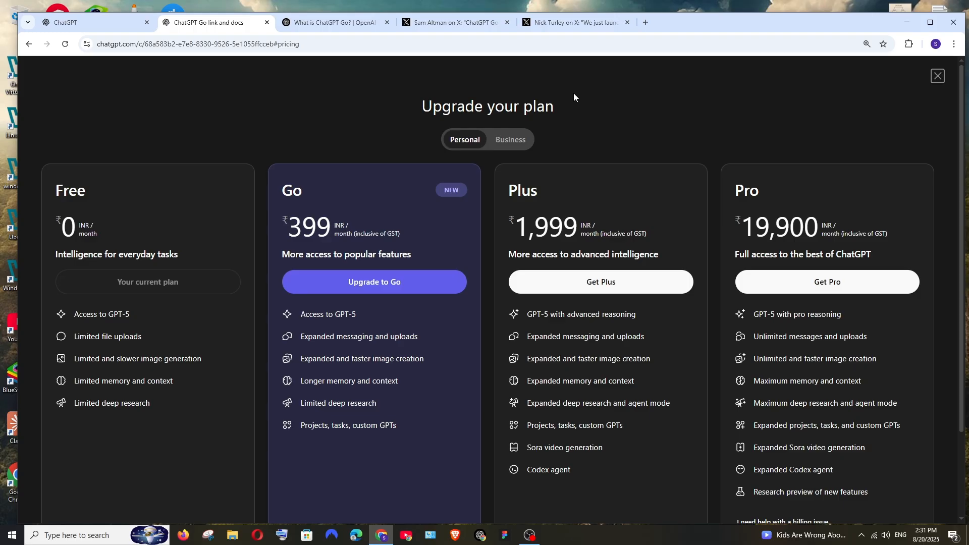
# - Switch to the X tab showing the ChatGPT Go India launch post at Rs. 399
pyautogui.click(455, 22)
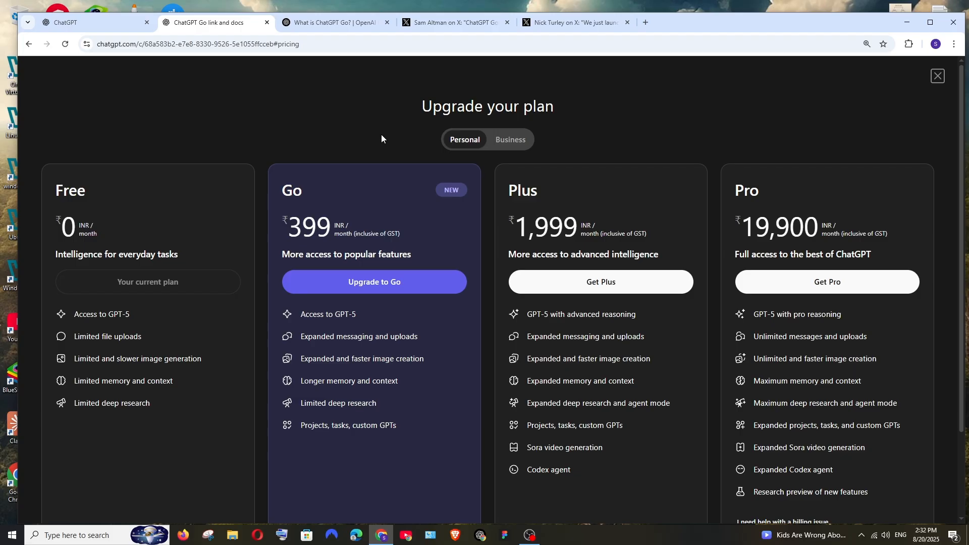
pyautogui.moveTo(338, 174)
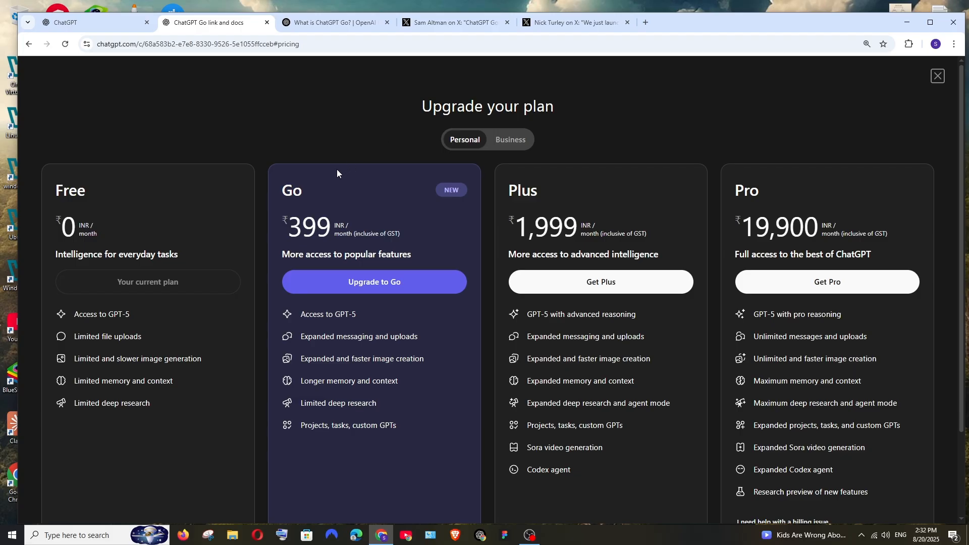
pyautogui.moveTo(328, 182)
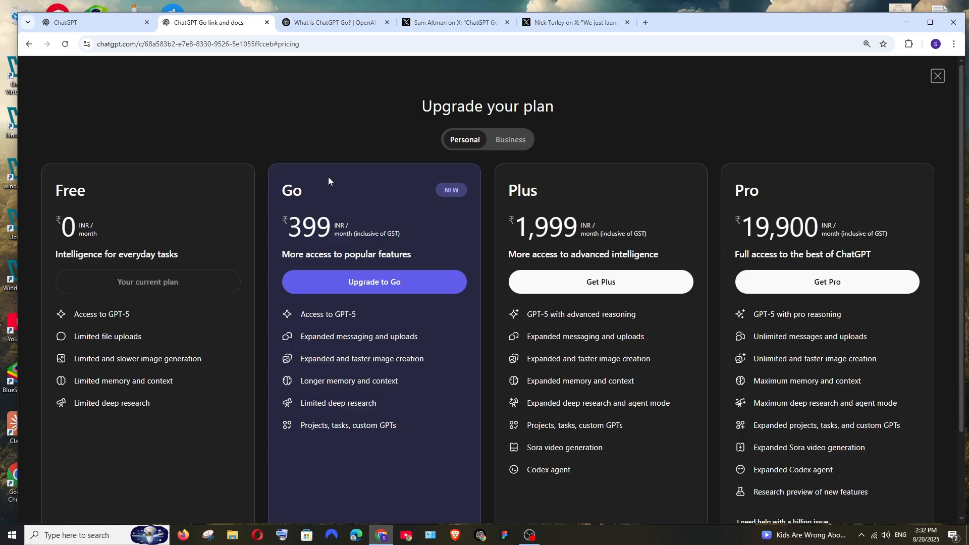
pyautogui.moveTo(335, 195)
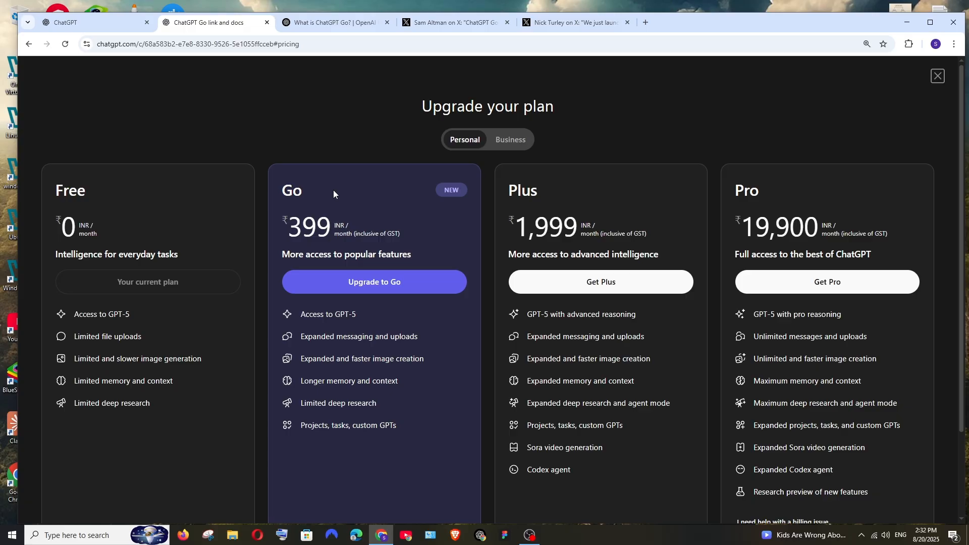
pyautogui.click(574, 22)
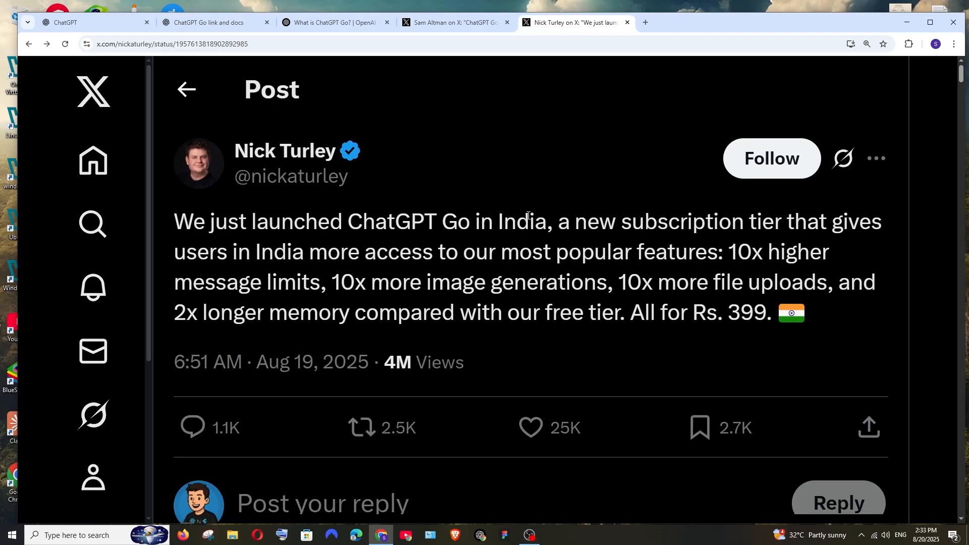
pyautogui.moveTo(765, 248)
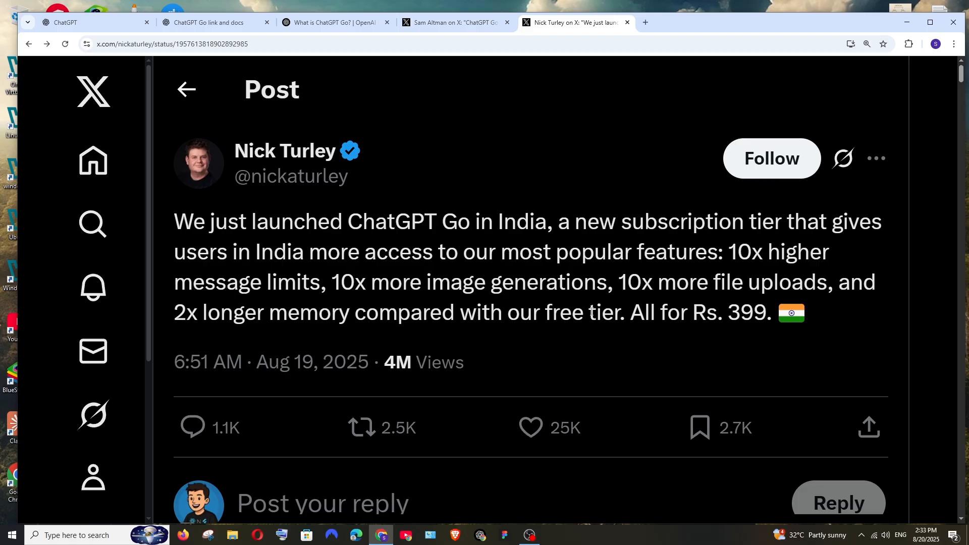
pyautogui.moveTo(731, 302)
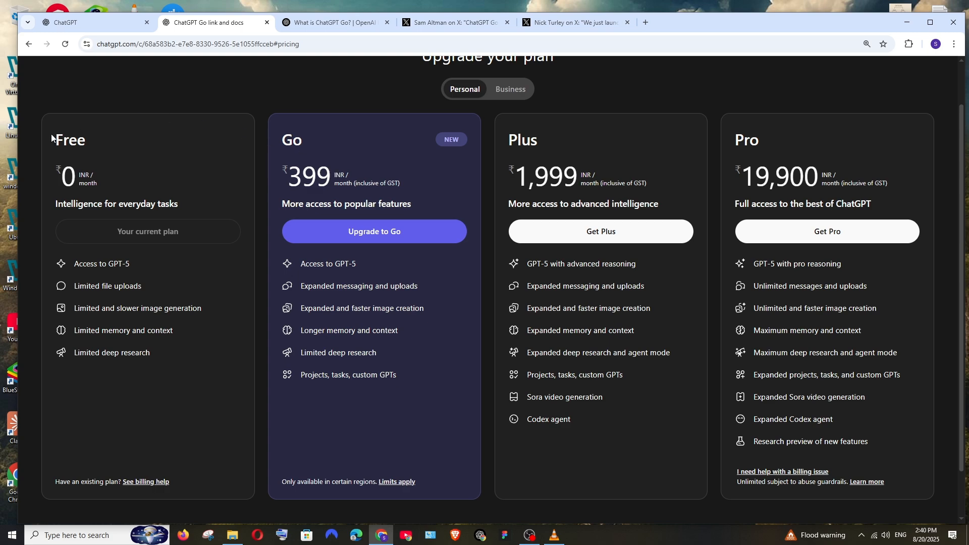
pyautogui.moveTo(577, 155)
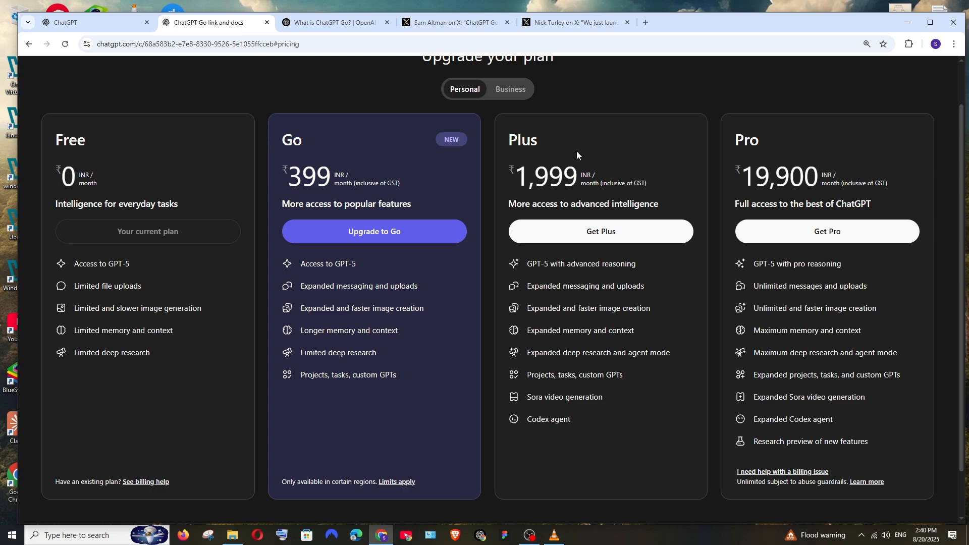
pyautogui.moveTo(87, 143)
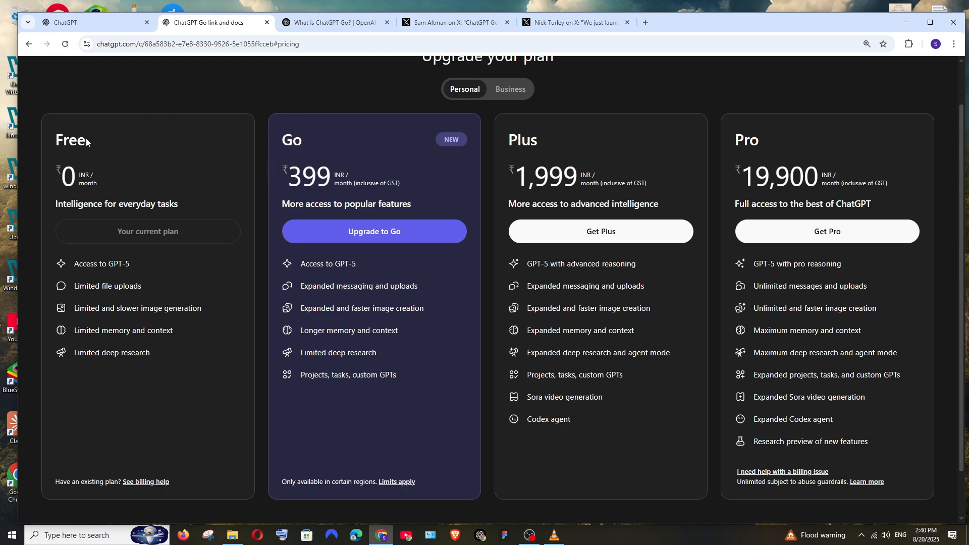
pyautogui.moveTo(203, 193)
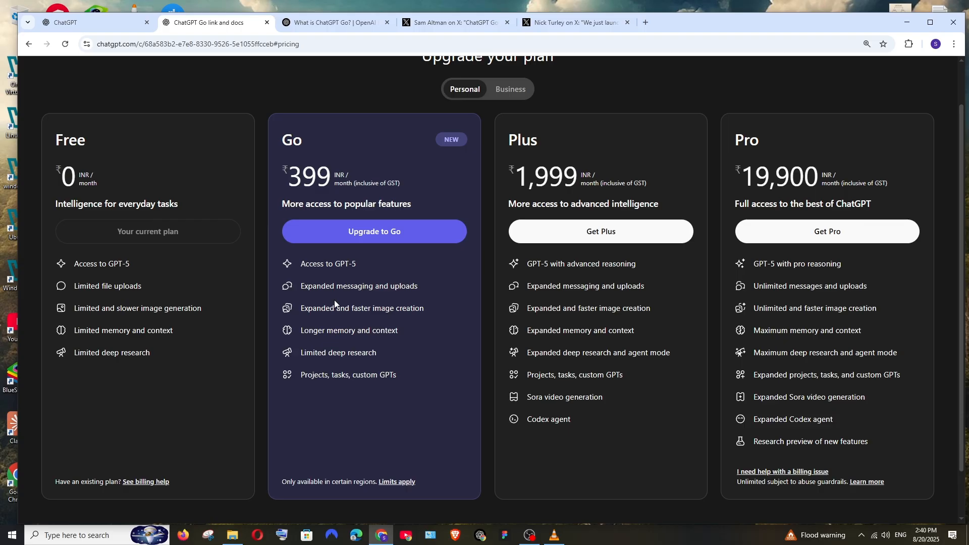
pyautogui.moveTo(427, 100)
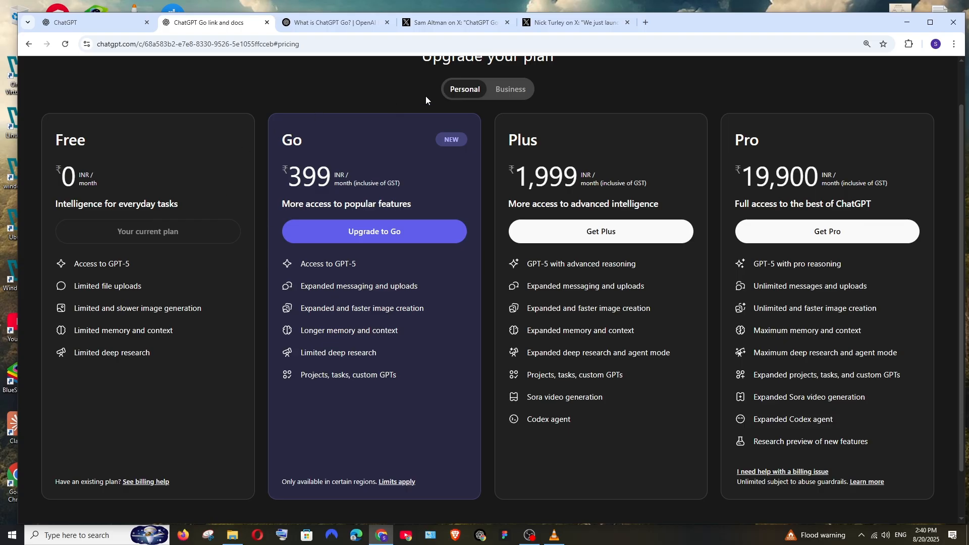
pyautogui.click(575, 22)
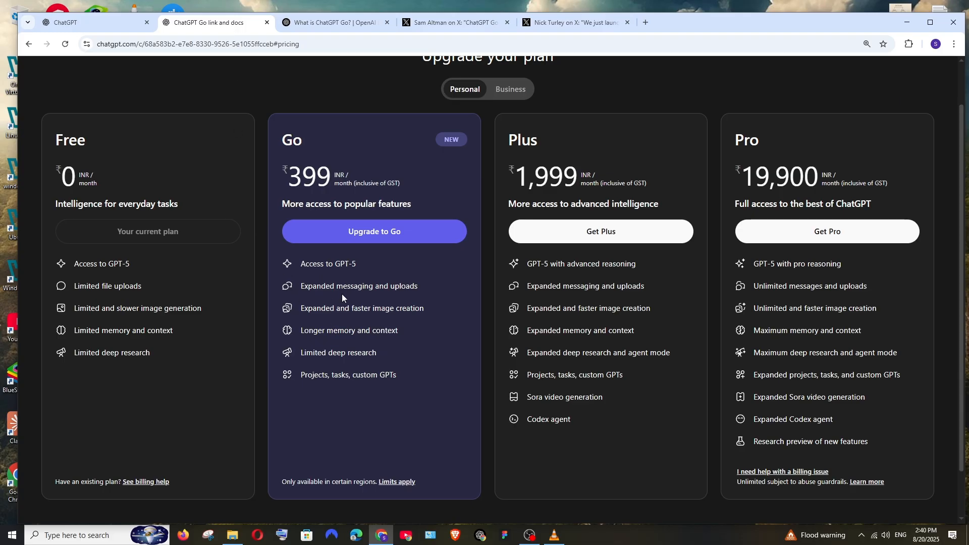
pyautogui.moveTo(138, 268)
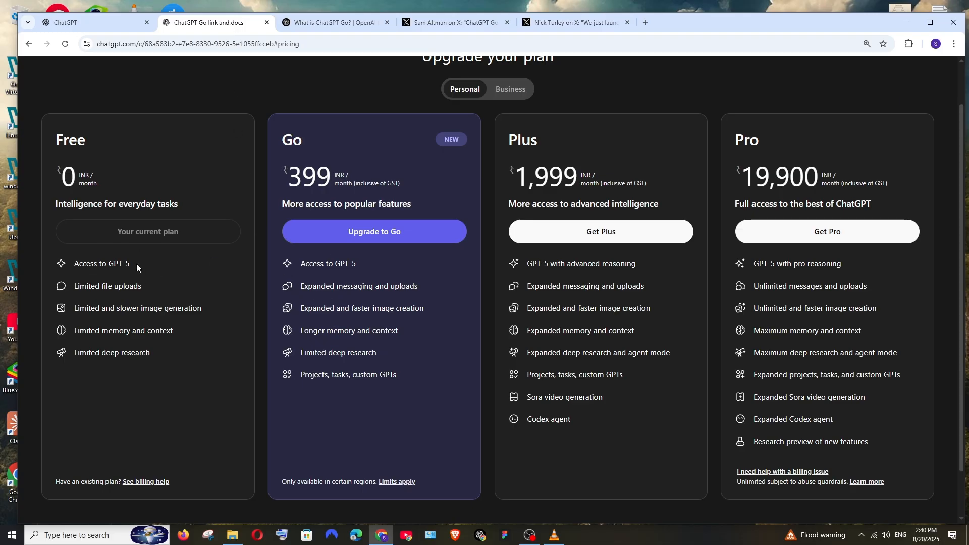
pyautogui.moveTo(312, 285)
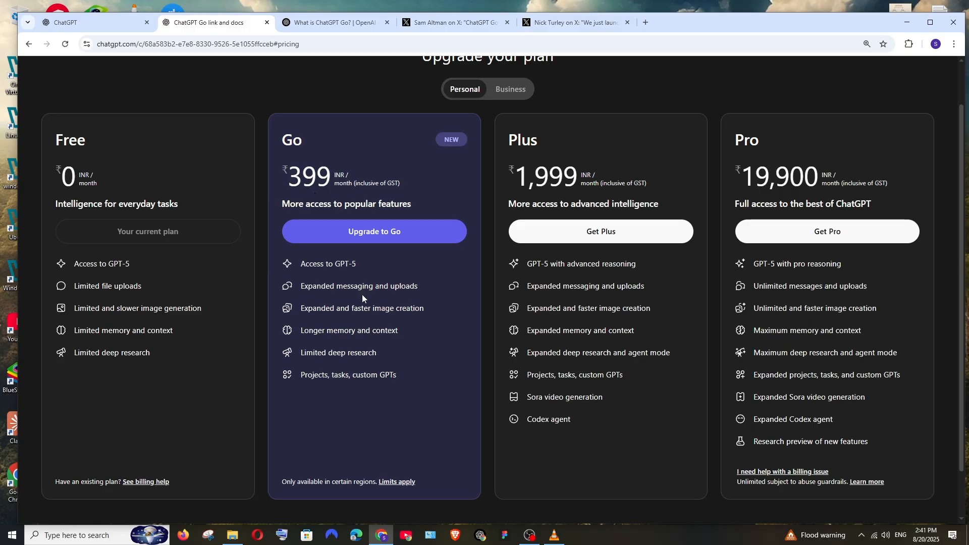
pyautogui.moveTo(396, 313)
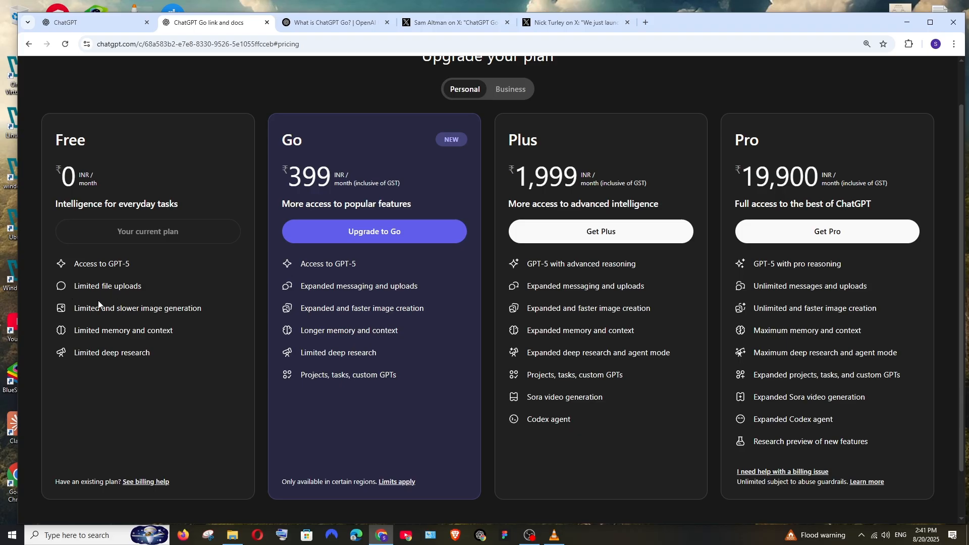
pyautogui.moveTo(327, 308)
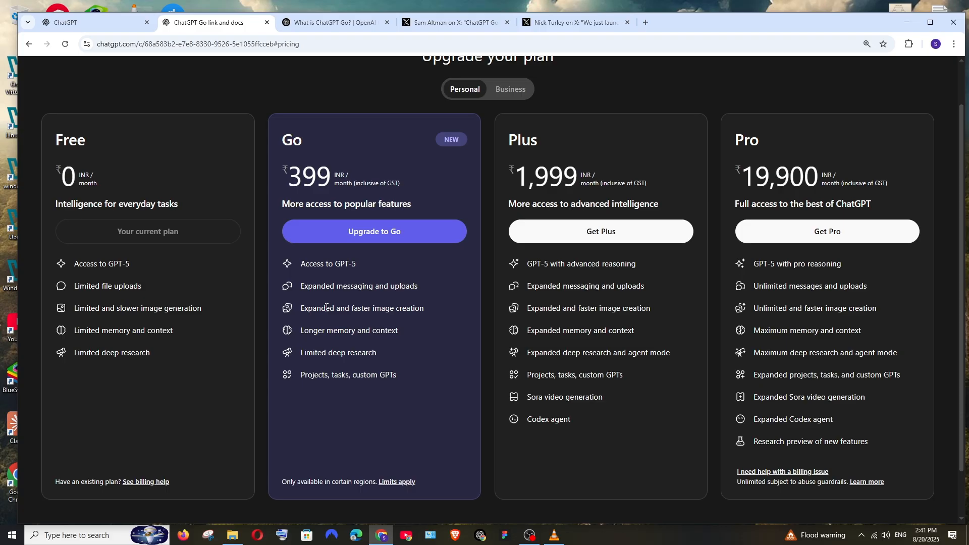
pyautogui.moveTo(269, 306)
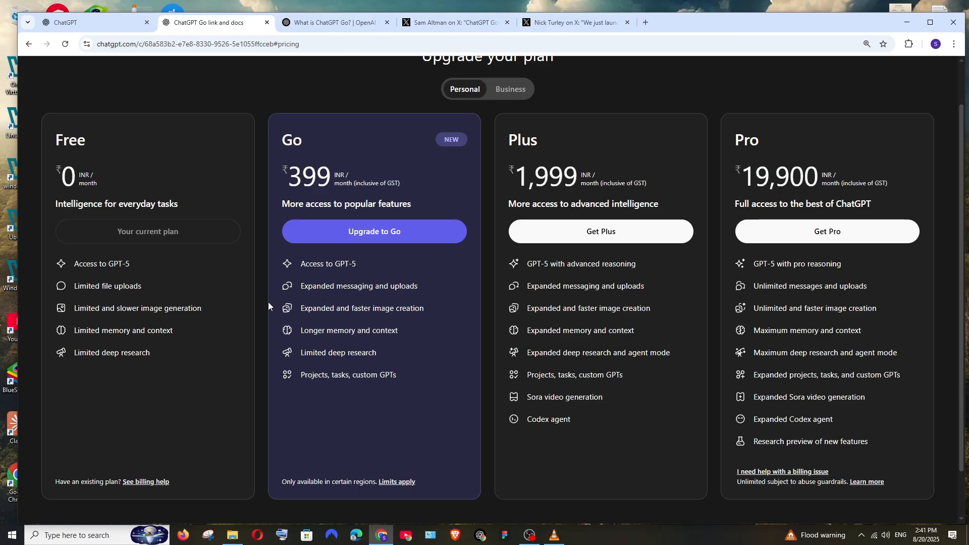
pyautogui.moveTo(111, 328)
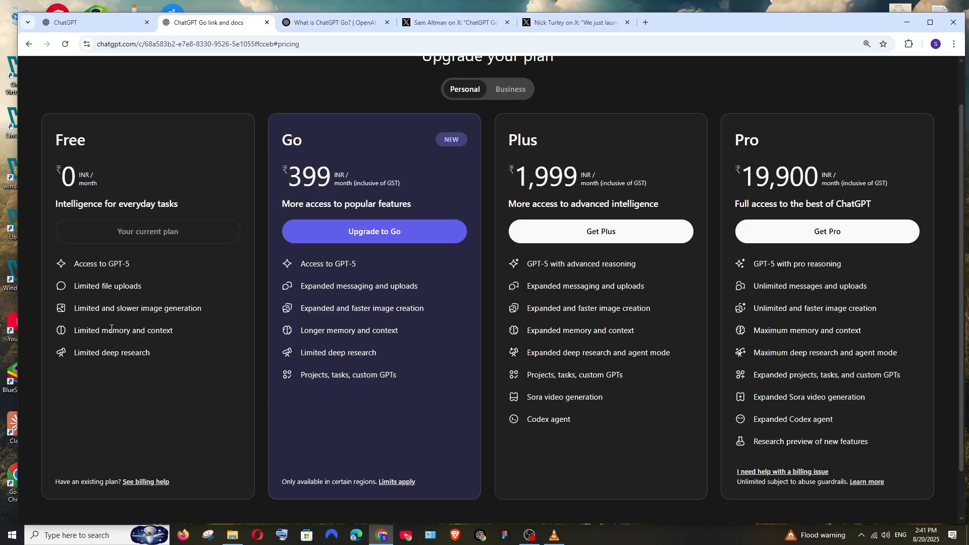
pyautogui.moveTo(319, 330)
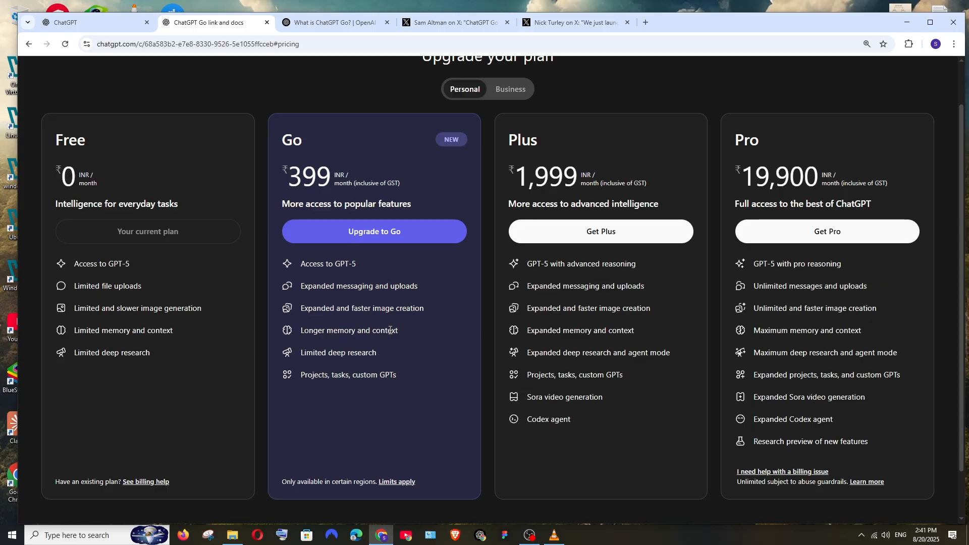
pyautogui.moveTo(174, 357)
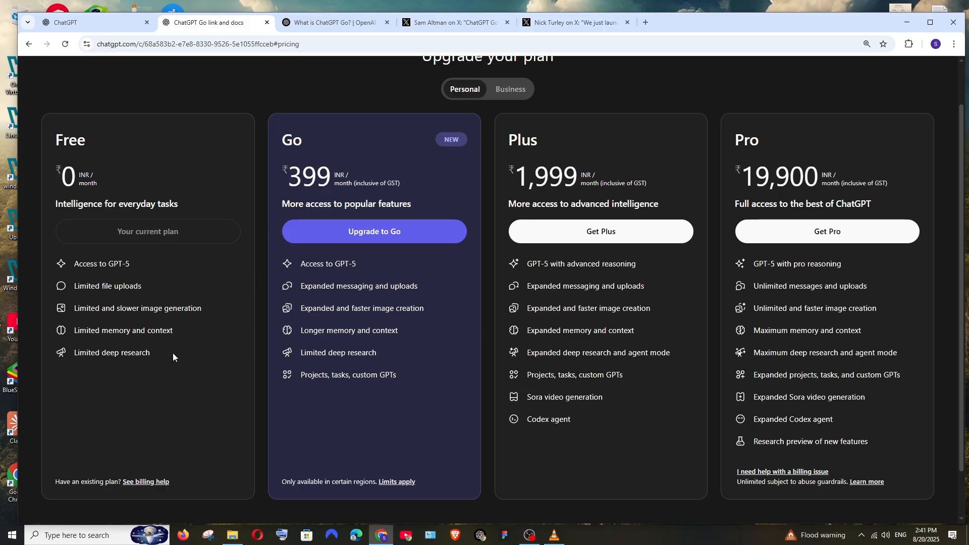
pyautogui.moveTo(357, 351)
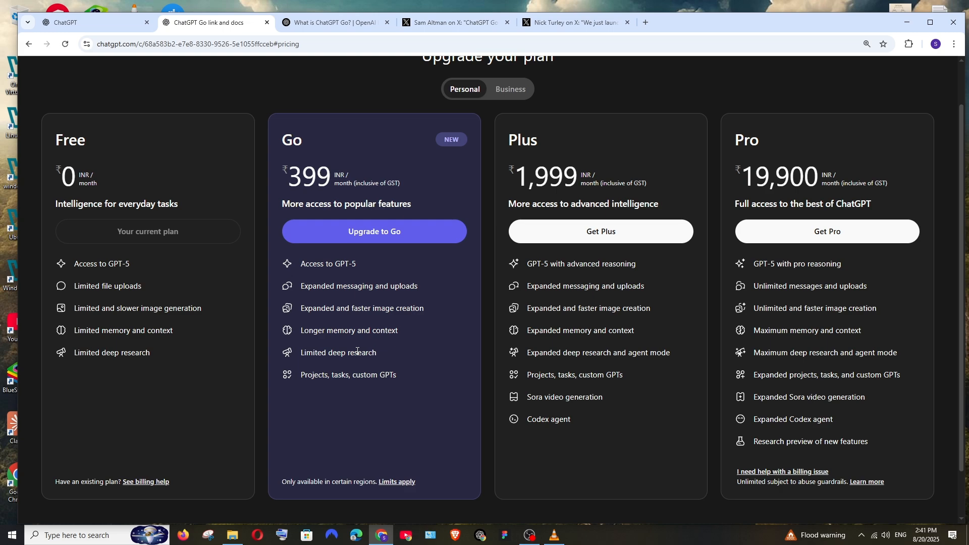
pyautogui.moveTo(298, 380)
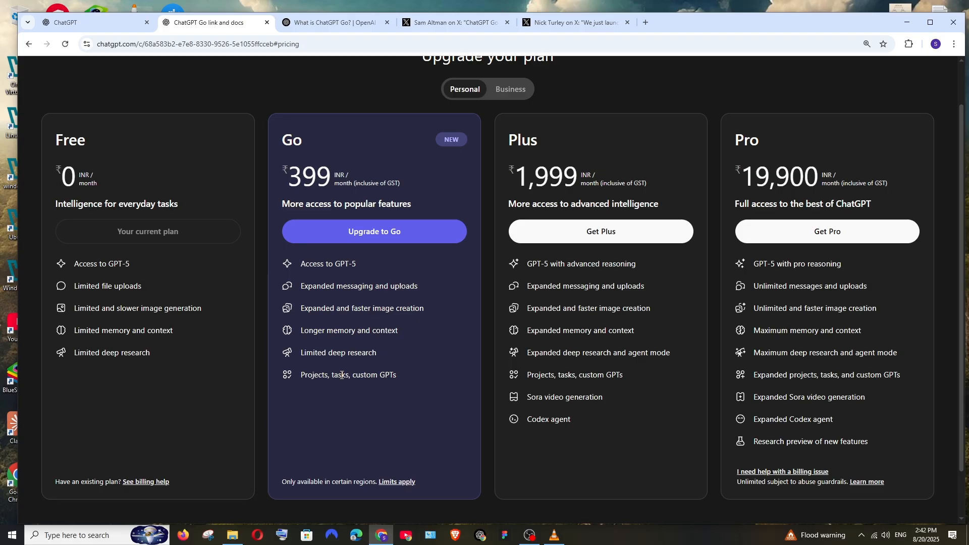
pyautogui.moveTo(344, 383)
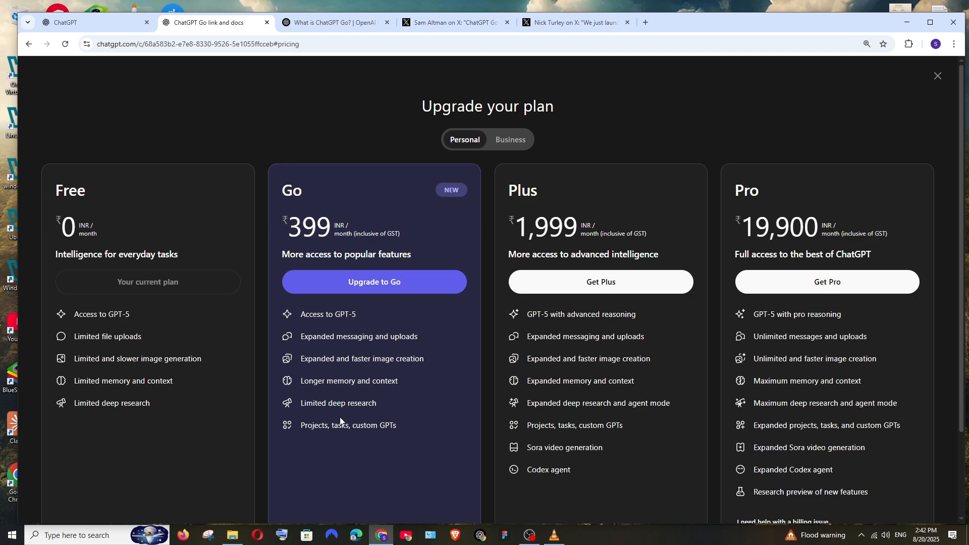
pyautogui.scroll(-3)
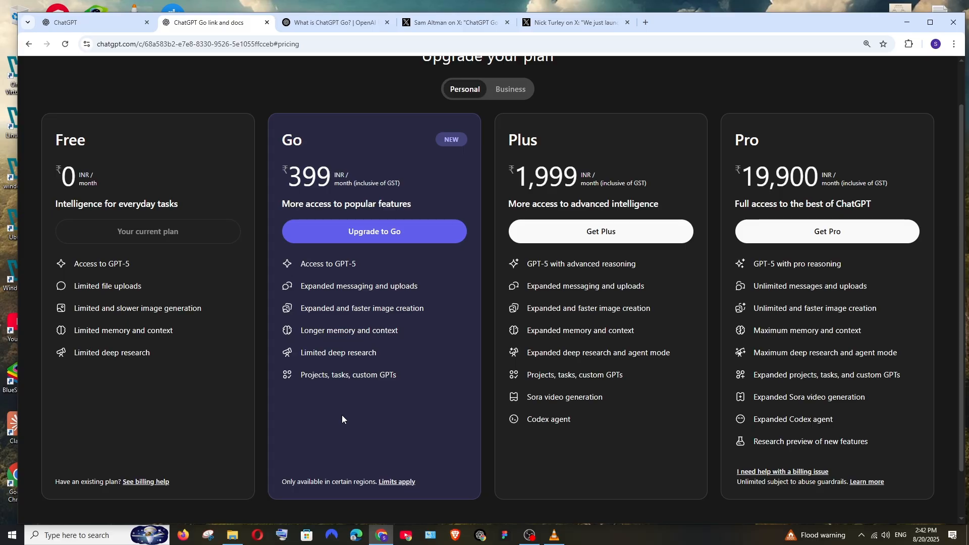
pyautogui.moveTo(354, 415)
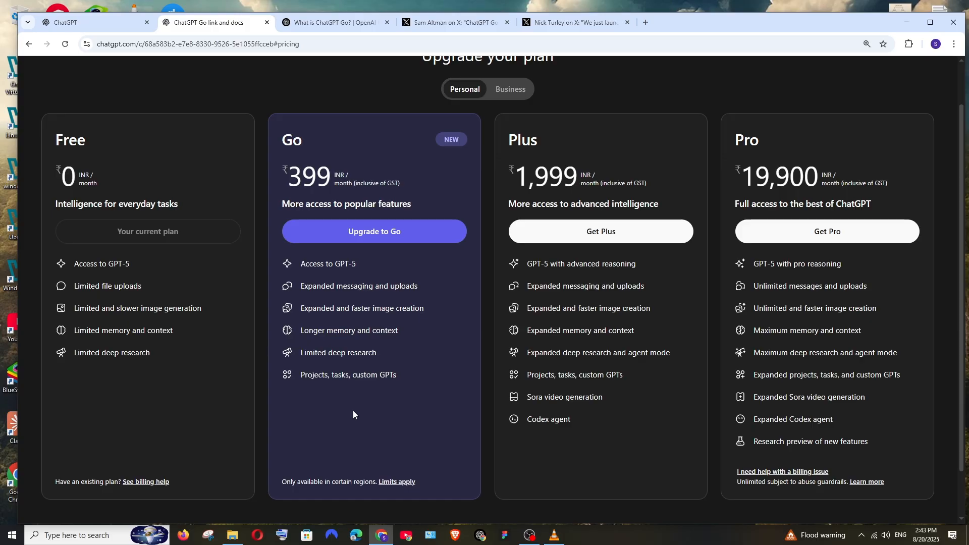
pyautogui.doubleClick(347, 375)
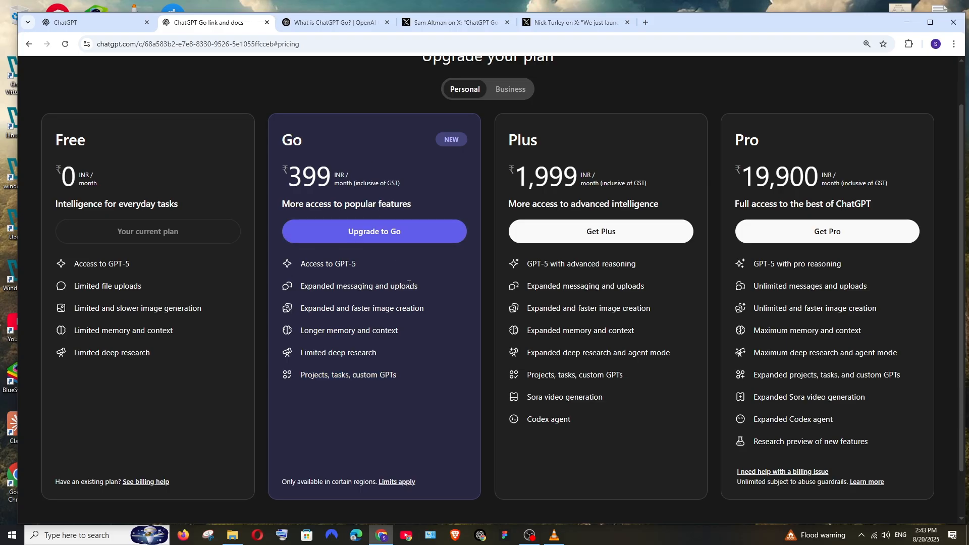
pyautogui.moveTo(457, 303)
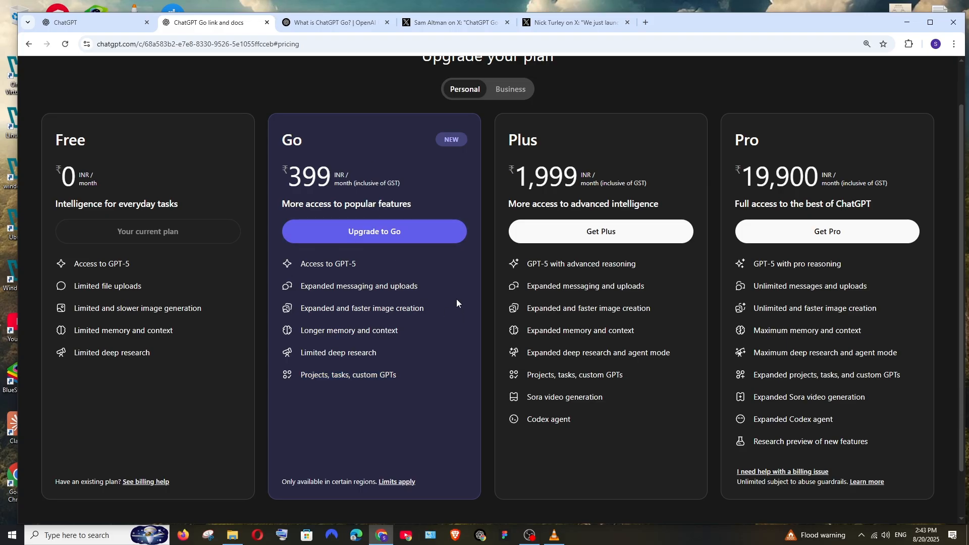
pyautogui.moveTo(534, 362)
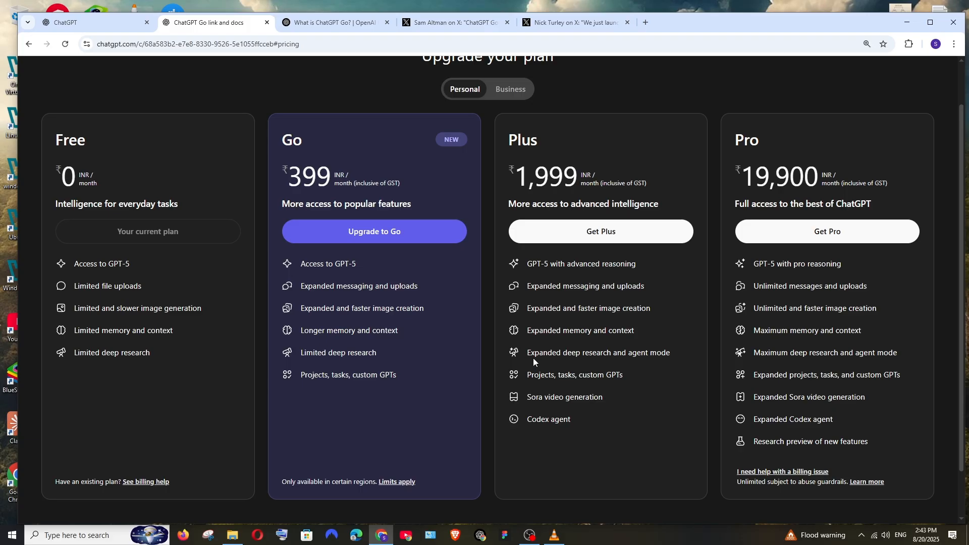
pyautogui.moveTo(541, 373)
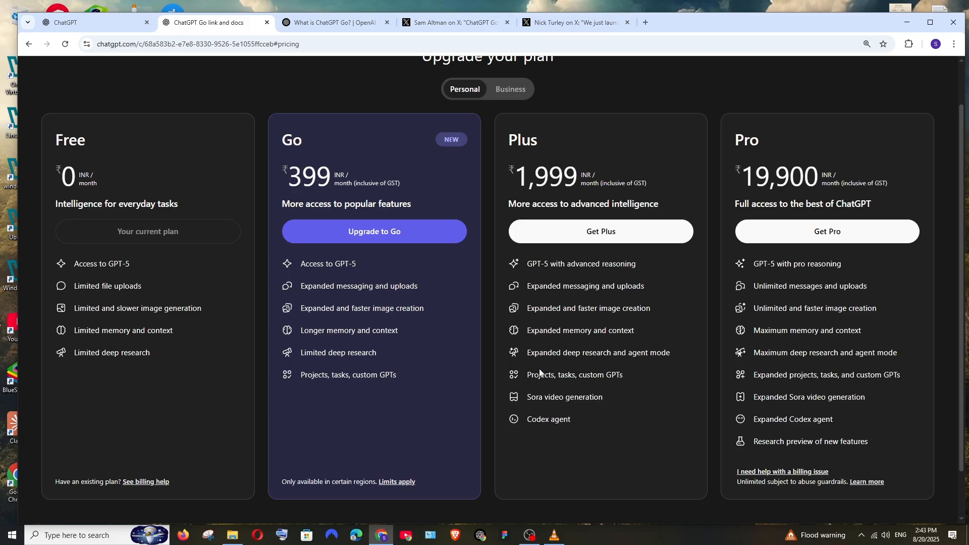
pyautogui.moveTo(575, 267)
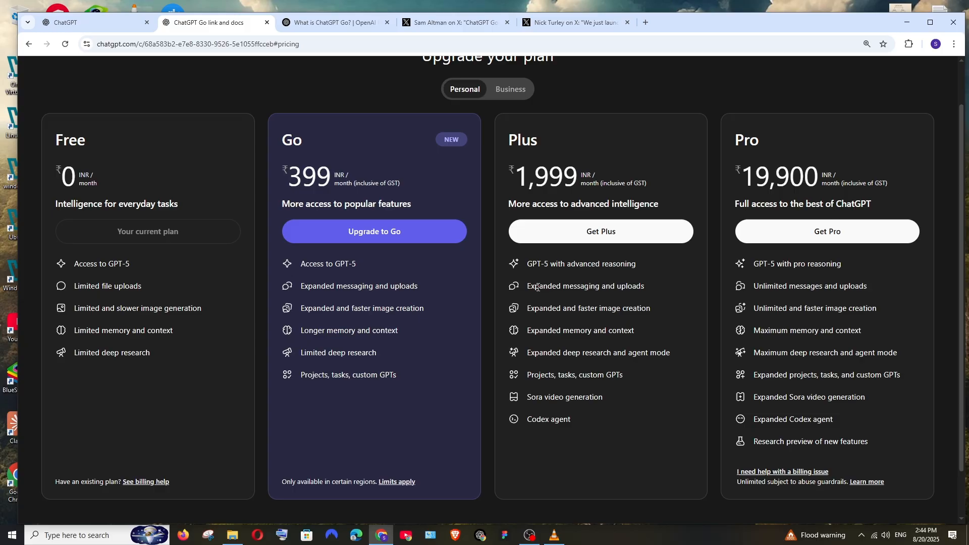
pyautogui.moveTo(563, 339)
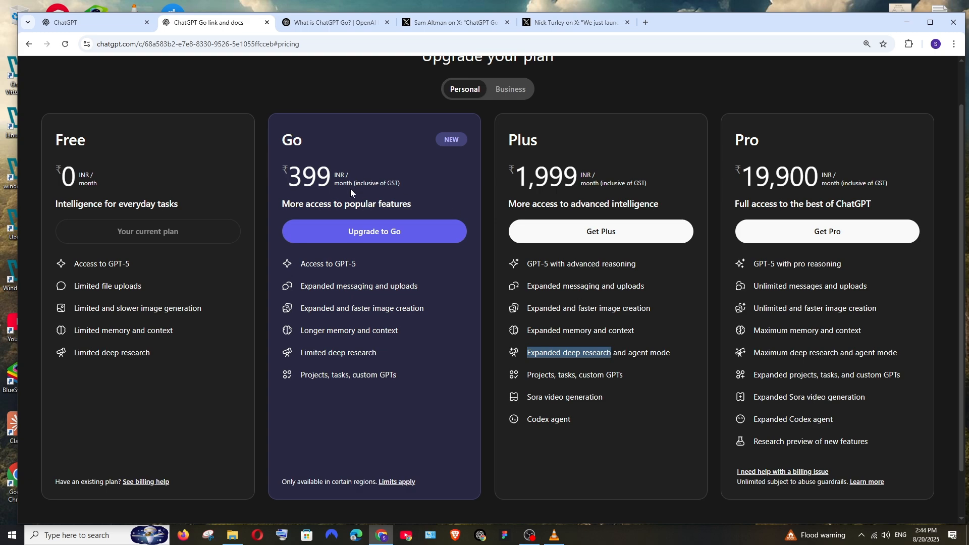
pyautogui.moveTo(630, 352)
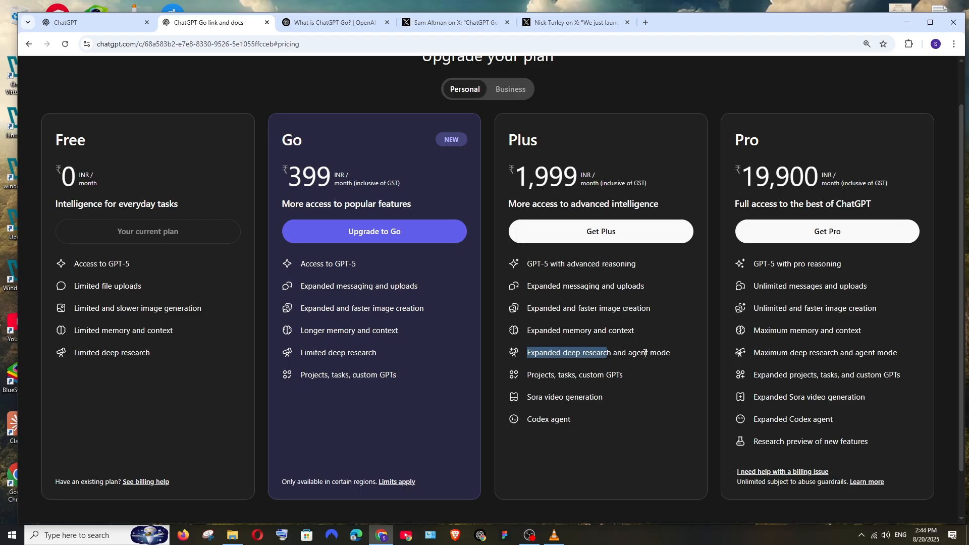
pyautogui.scroll(-3)
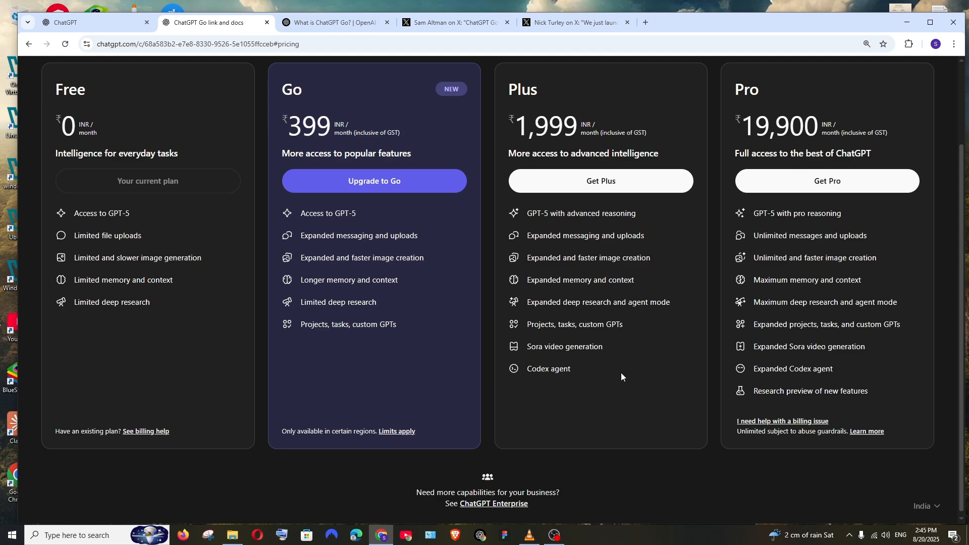
pyautogui.moveTo(608, 347)
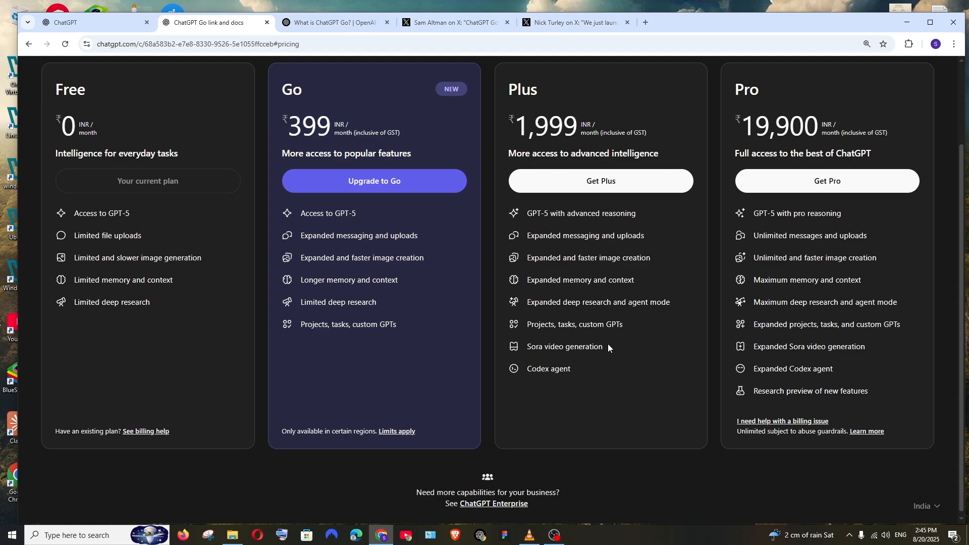
pyautogui.moveTo(609, 360)
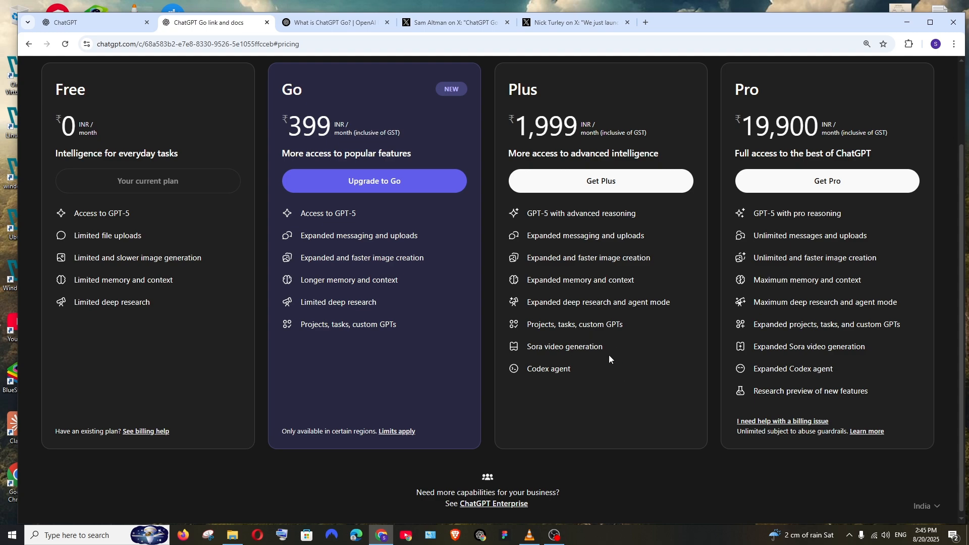
pyautogui.moveTo(526, 372)
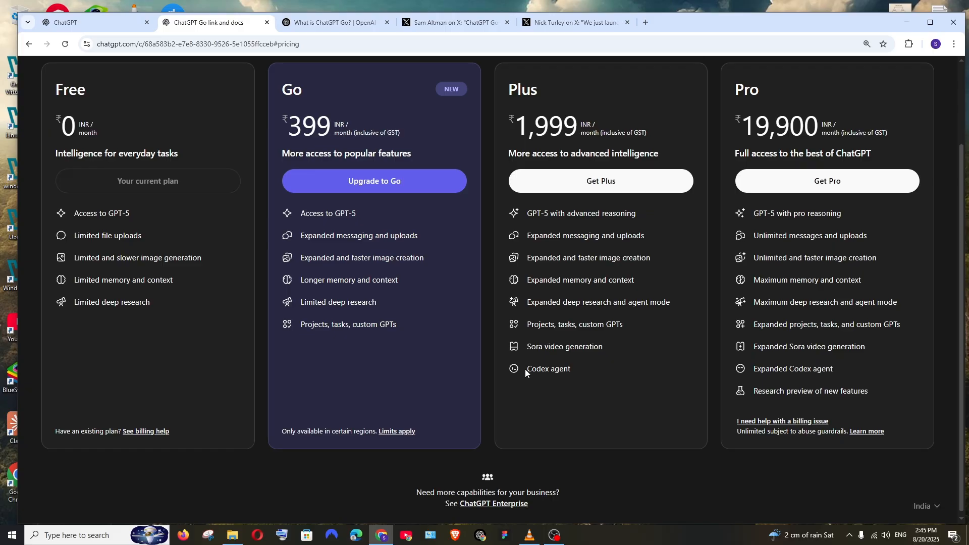
pyautogui.moveTo(605, 389)
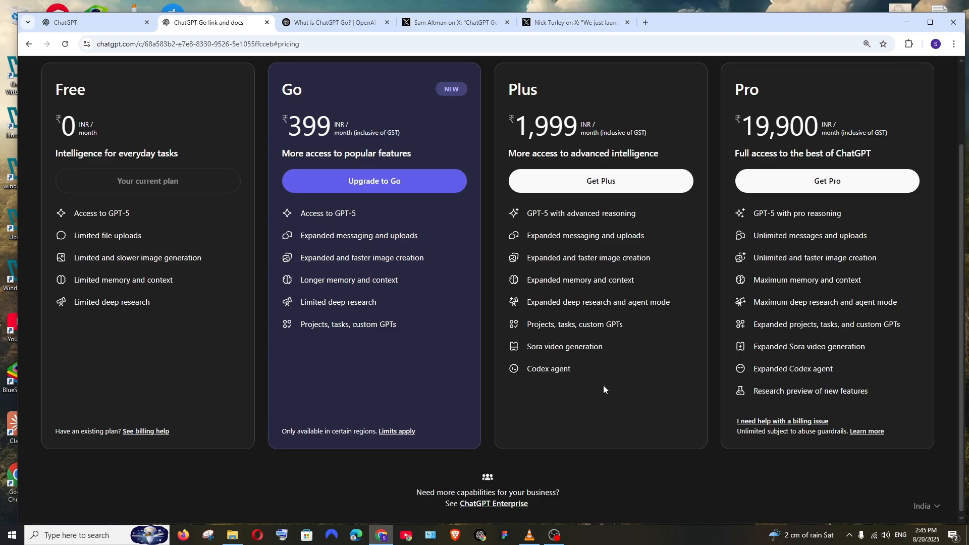
pyautogui.moveTo(587, 377)
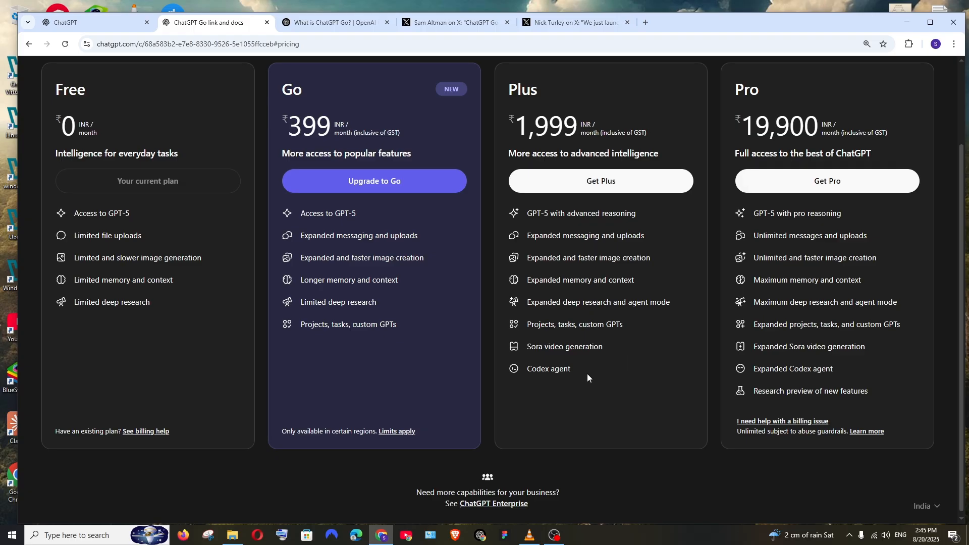
# - Switch to the 'What is ChatGPT Go? | OpenAI' tab to see what's included
pyautogui.click(334, 22)
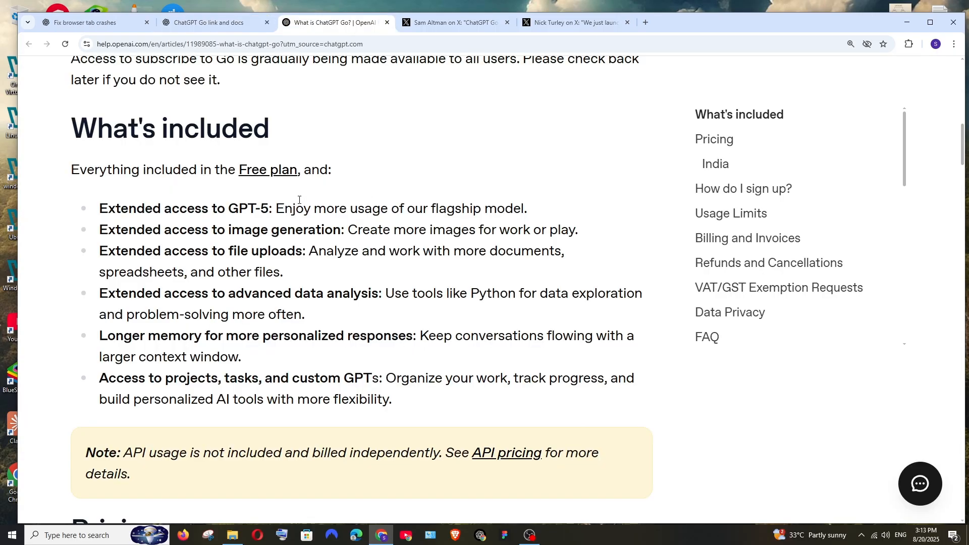
pyautogui.moveTo(151, 164)
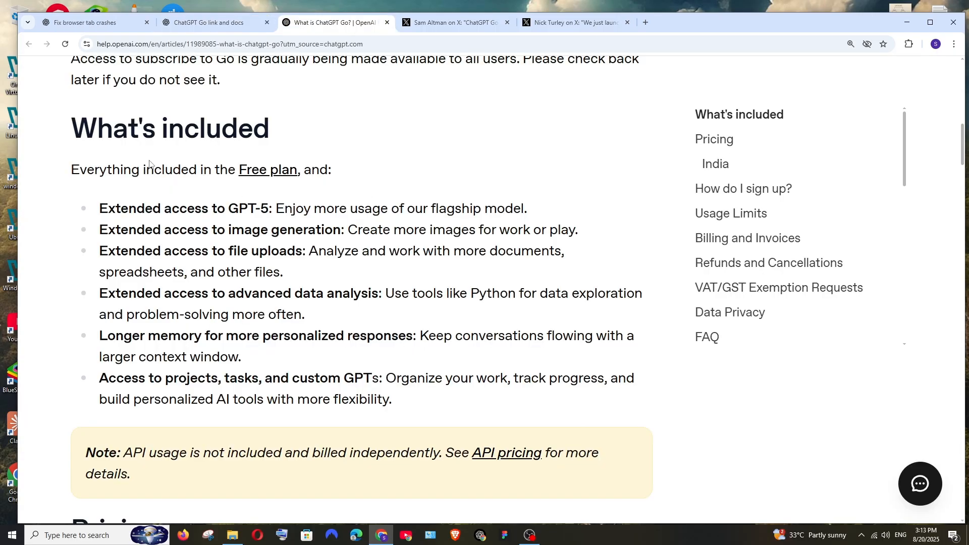
pyautogui.moveTo(278, 320)
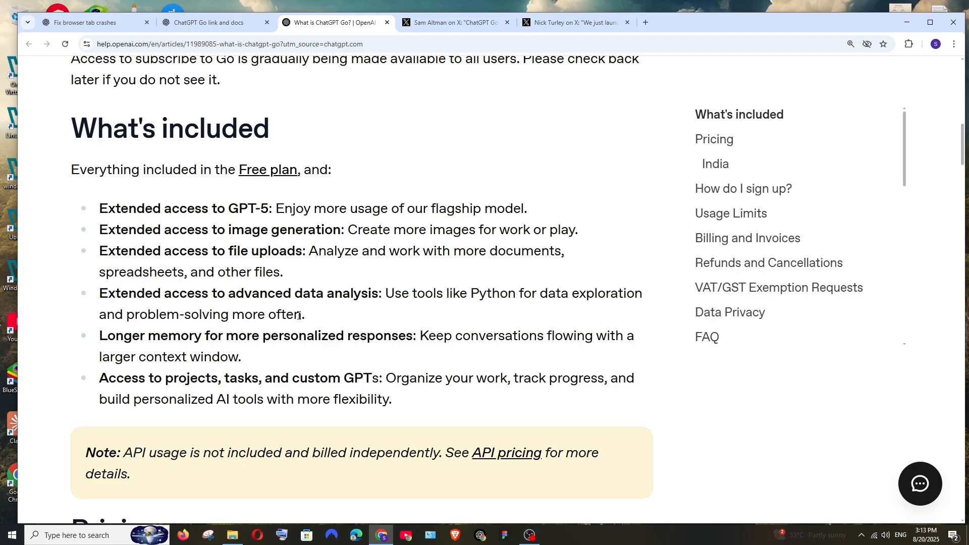
pyautogui.moveTo(398, 403)
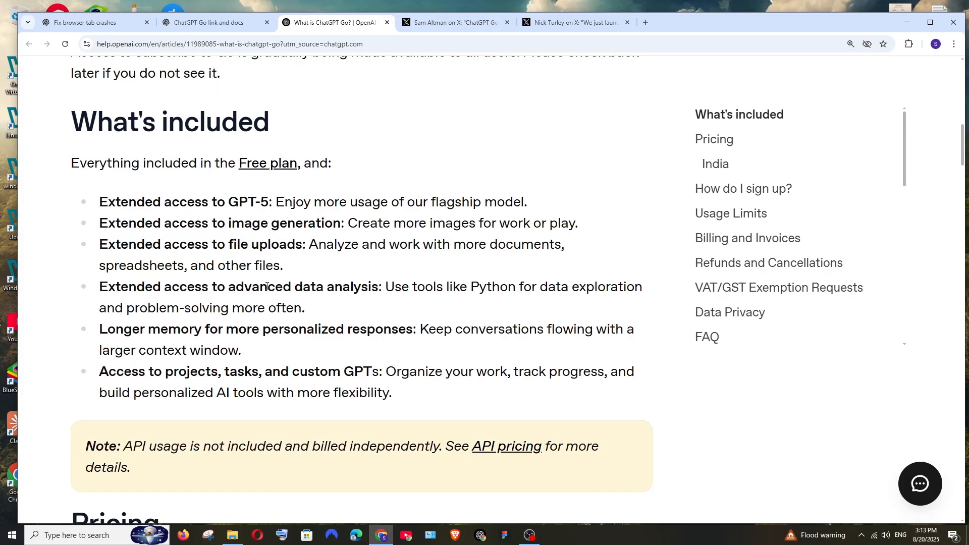
pyautogui.scroll(-3)
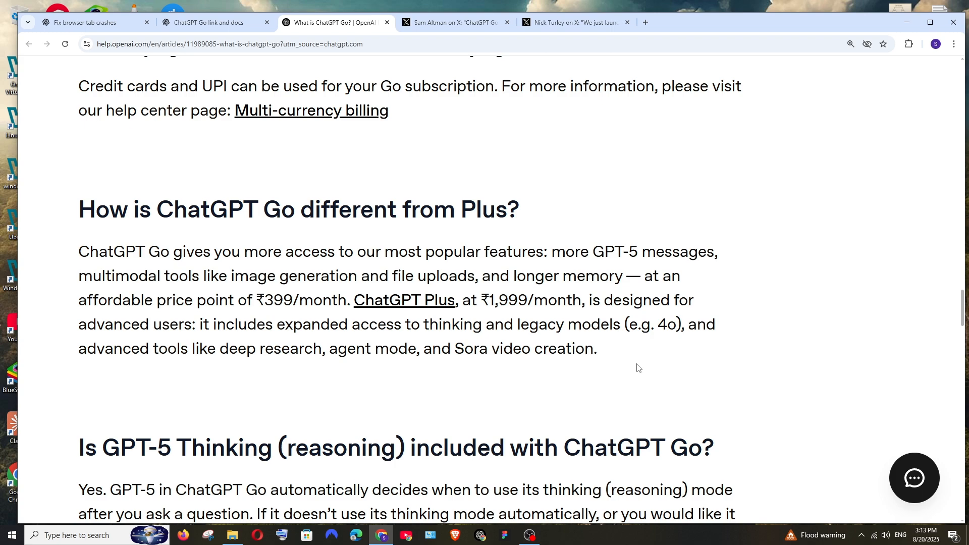
pyautogui.moveTo(621, 369)
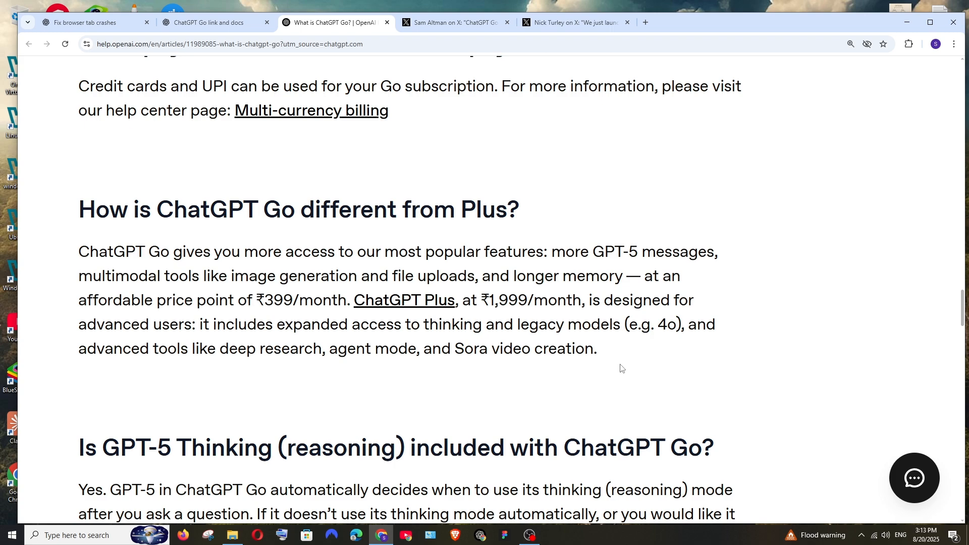
pyautogui.scroll(-3)
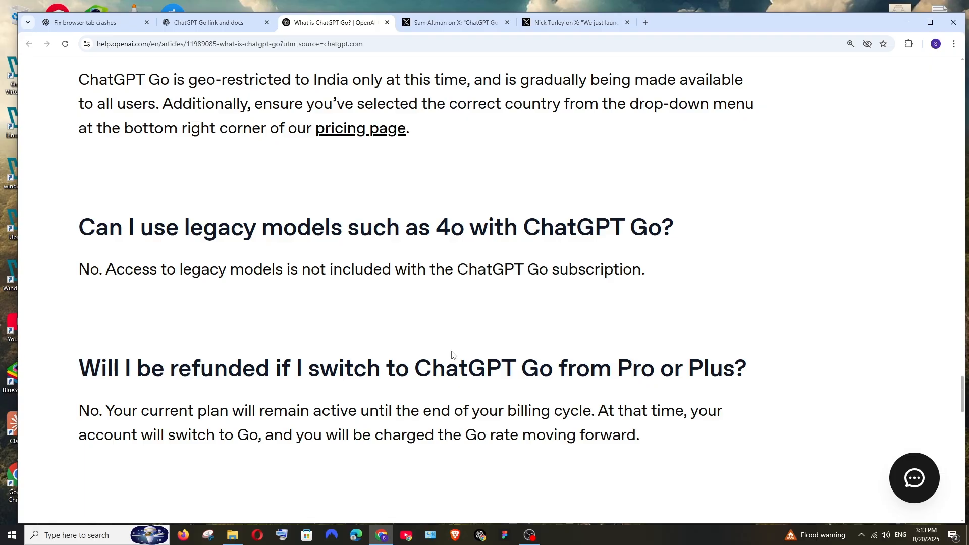
pyautogui.moveTo(337, 259)
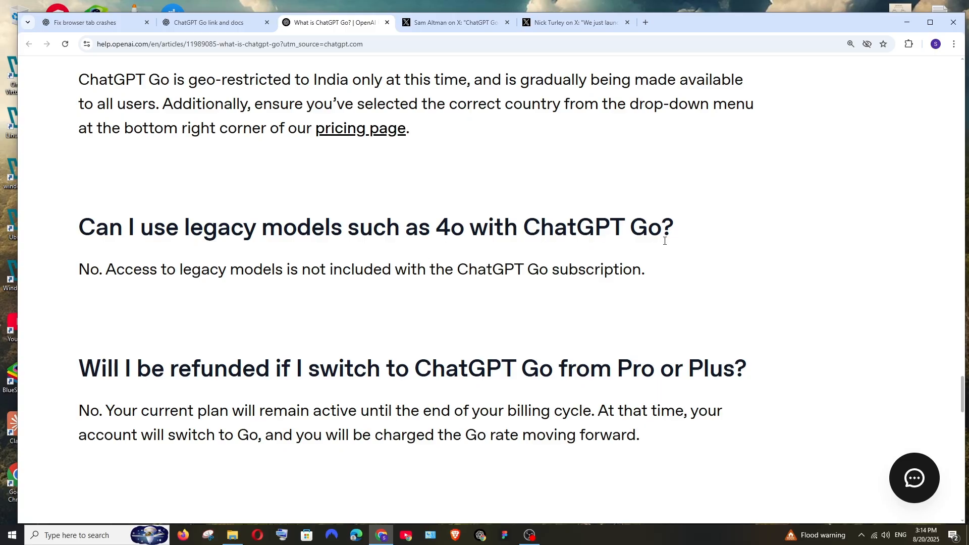
pyautogui.moveTo(149, 271)
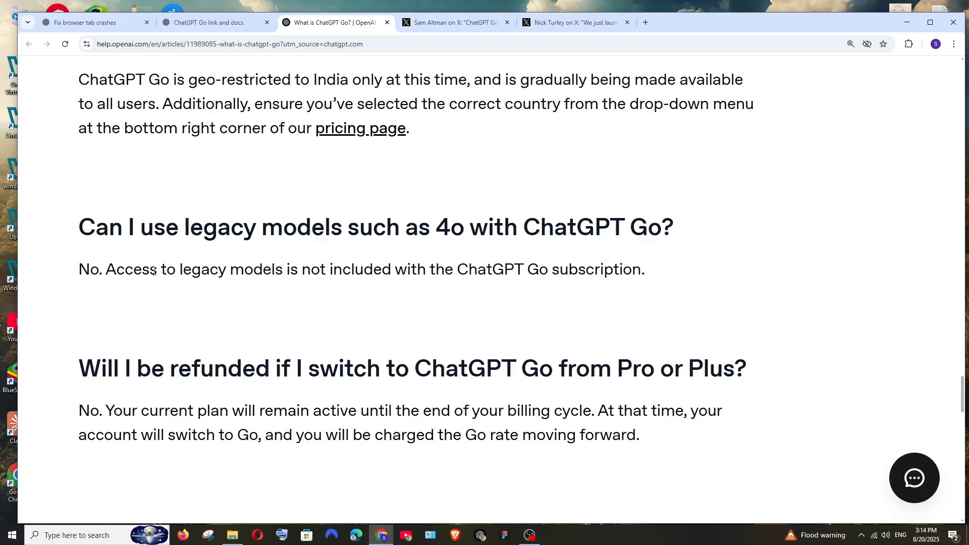
pyautogui.moveTo(317, 313)
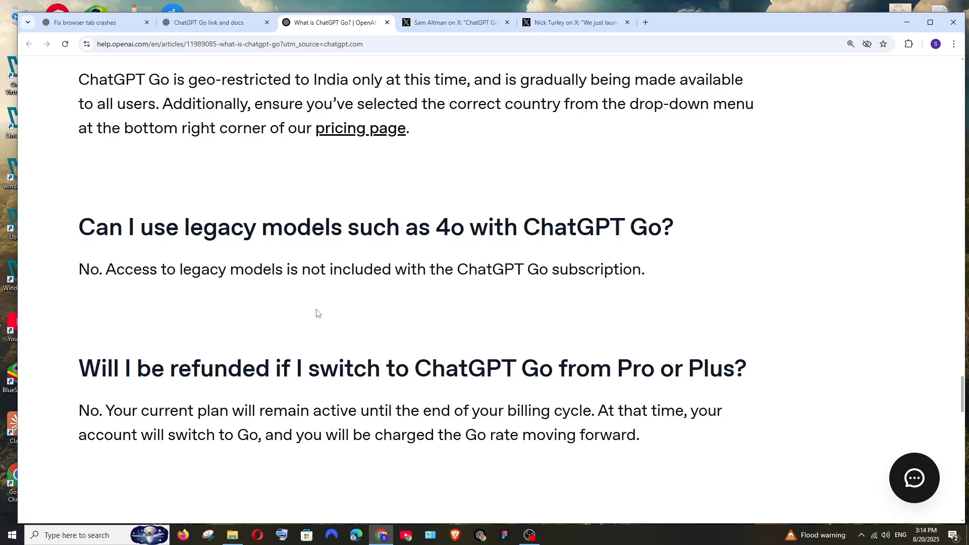
pyautogui.moveTo(347, 256)
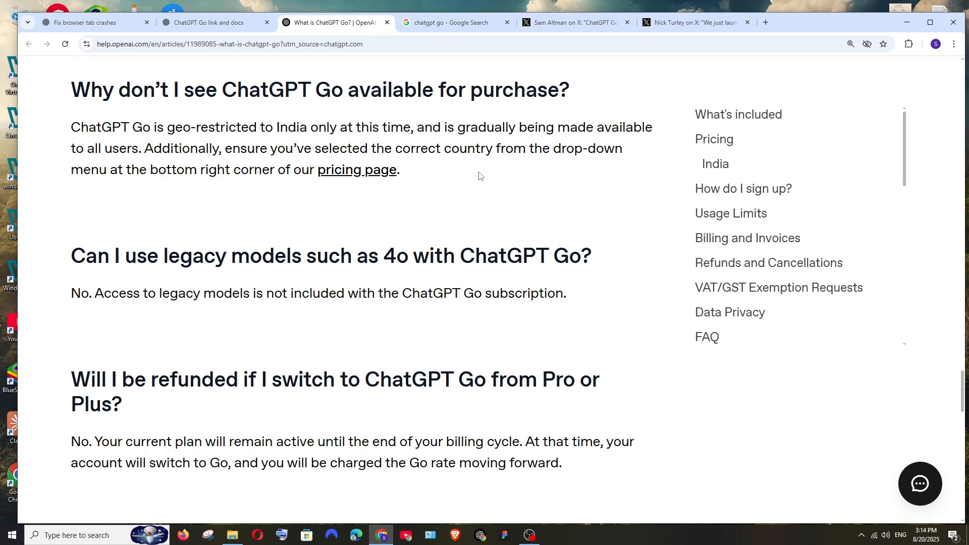
# - Switch to the 'chatgpt go' Google results and scroll to the OpenAI Help Center listing
pyautogui.scroll(3)
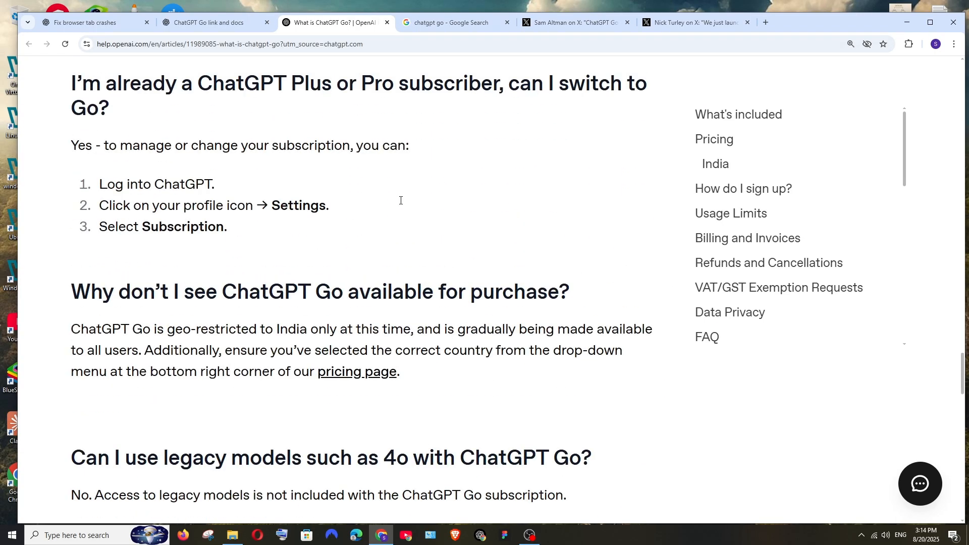
pyautogui.click(454, 22)
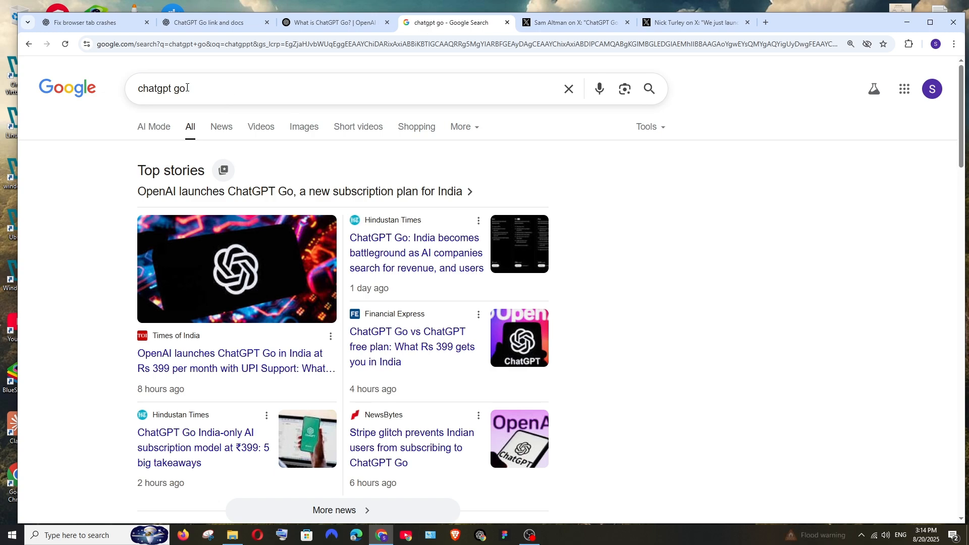
pyautogui.scroll(-3)
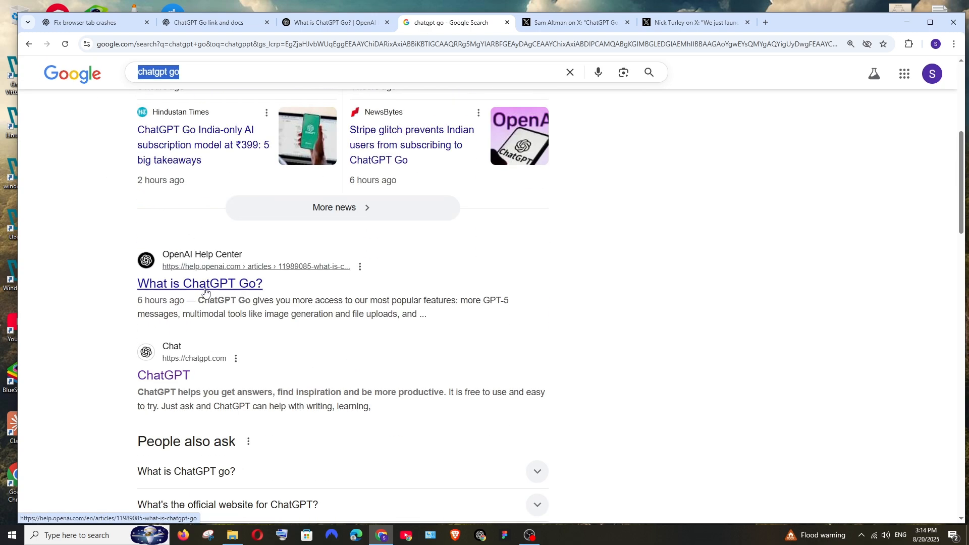
# - Open the 'What is ChatGPT Go?' result and scroll to the Plus/Pro switching FAQ
pyautogui.click(199, 283)
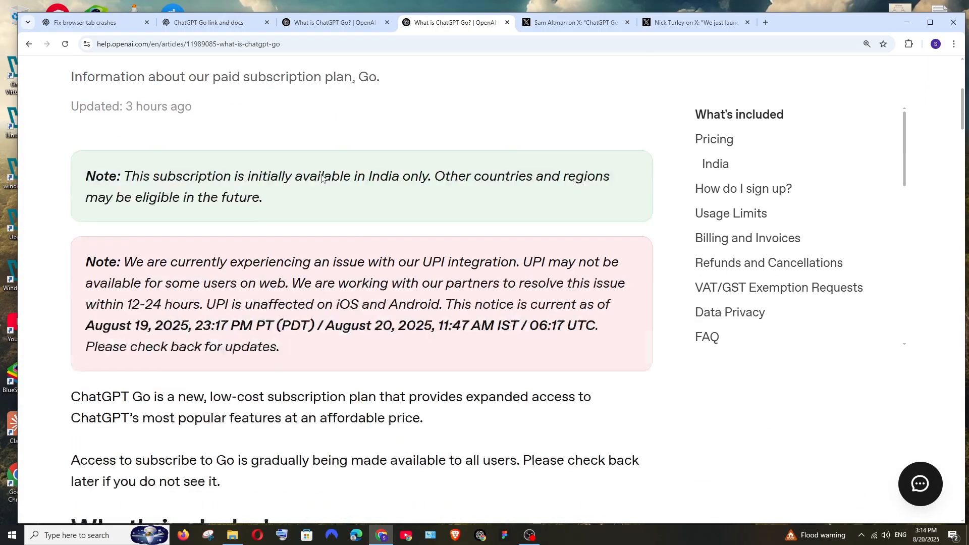
pyautogui.scroll(-3)
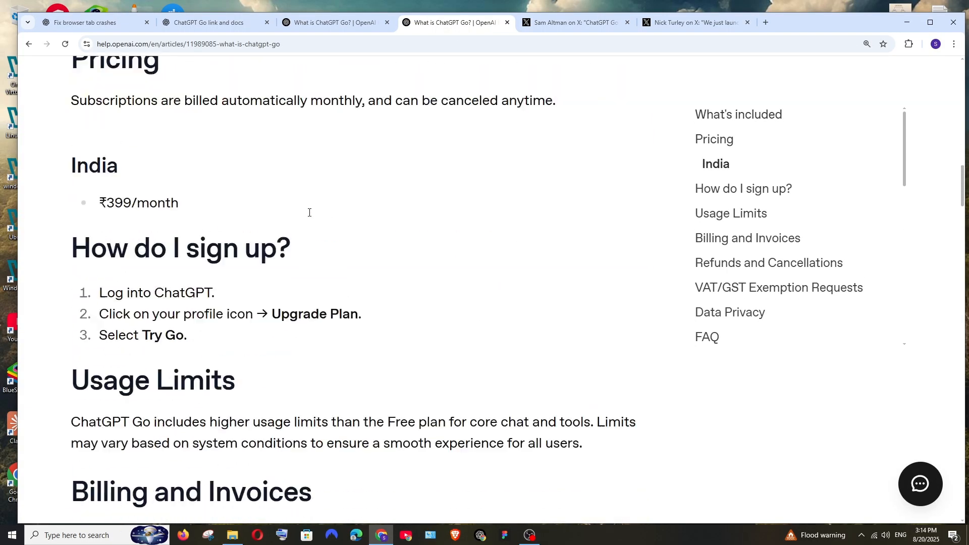
pyautogui.scroll(-3)
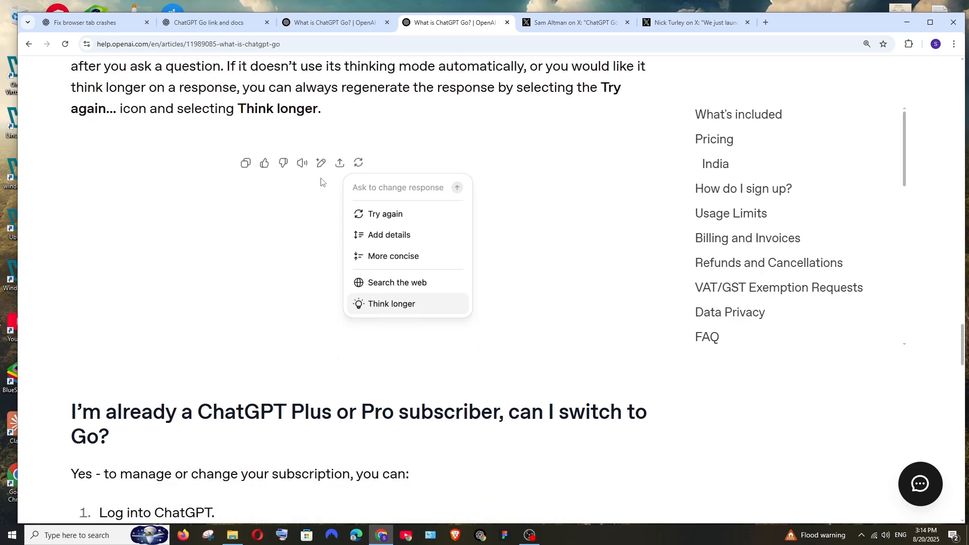
pyautogui.moveTo(286, 68)
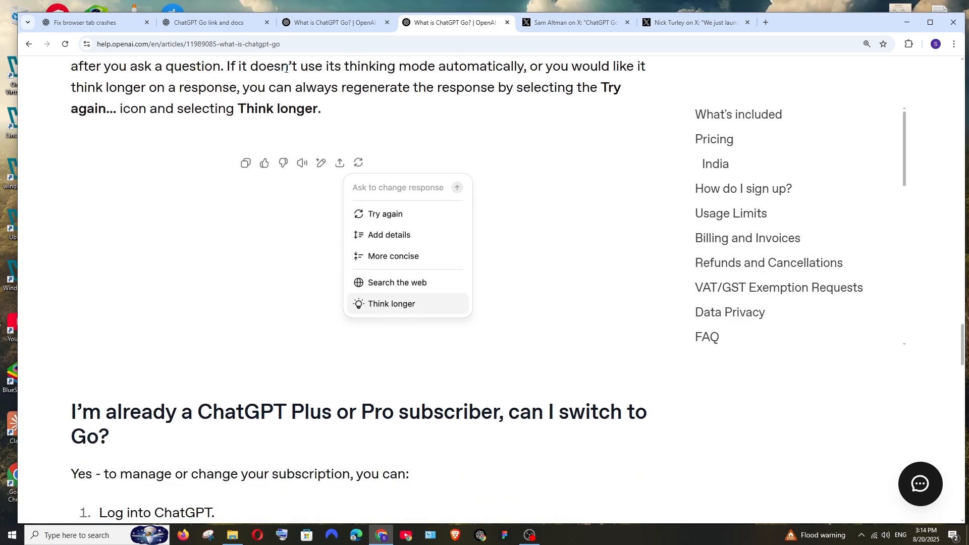